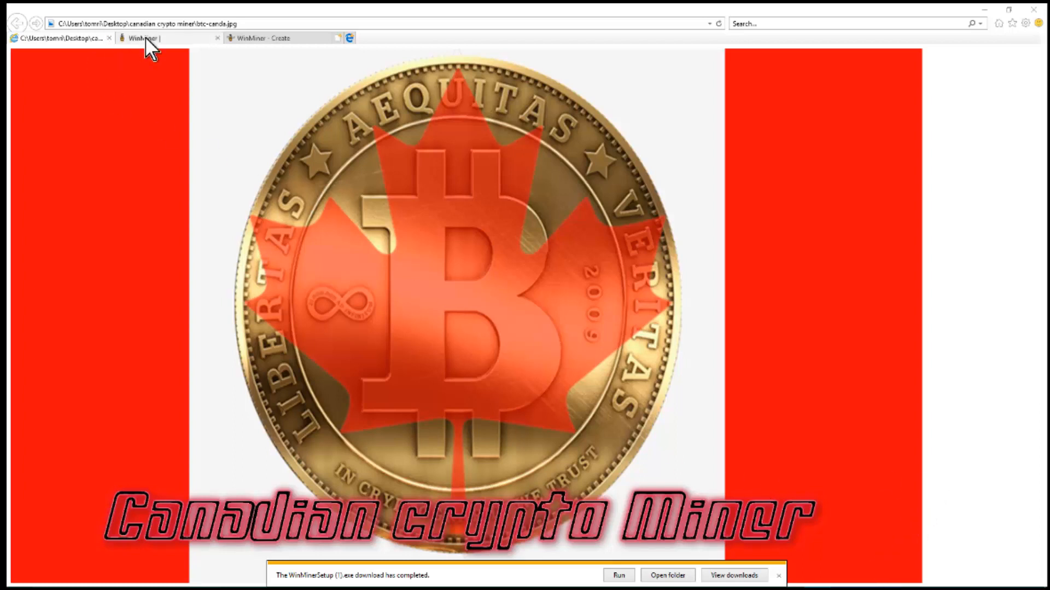
Switch to the WinMiner site tab and open its Account login page.
left_click(140, 38)
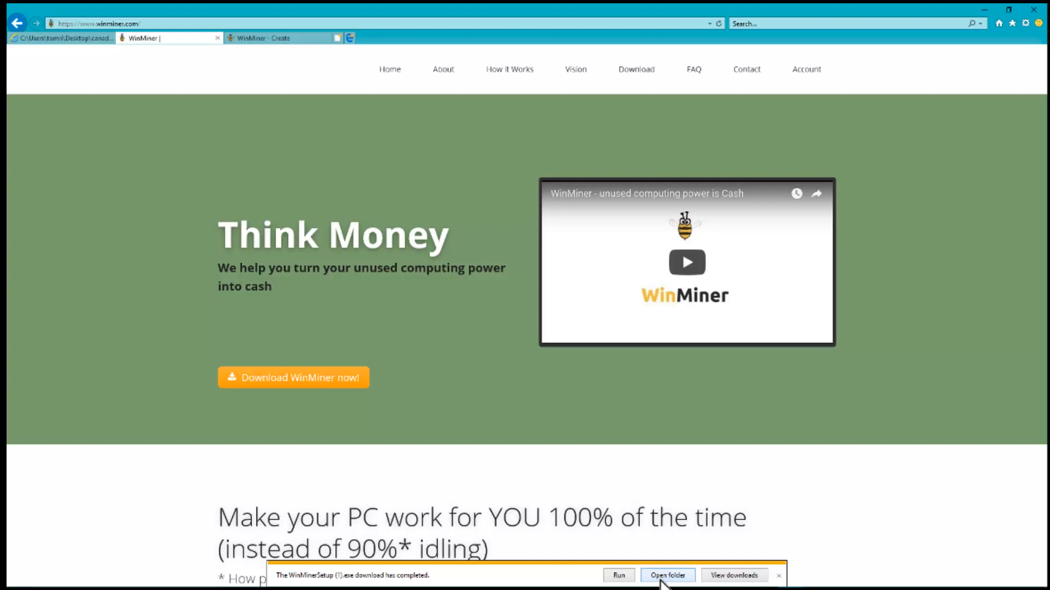
left_click(806, 69)
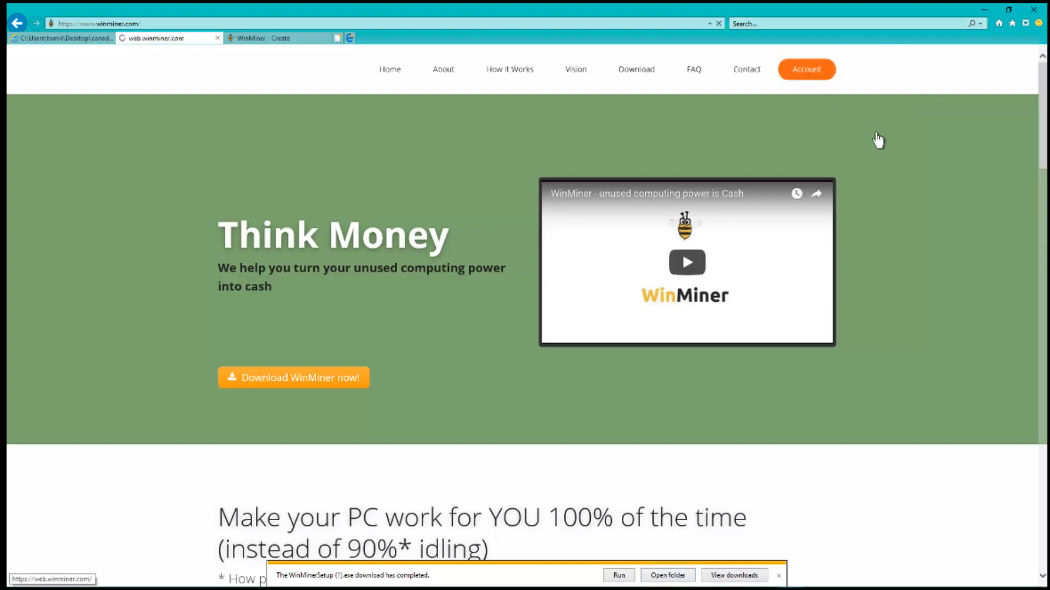
Fill in the create-account form with email and password, resubmitting after the server error.
left_click(806, 69)
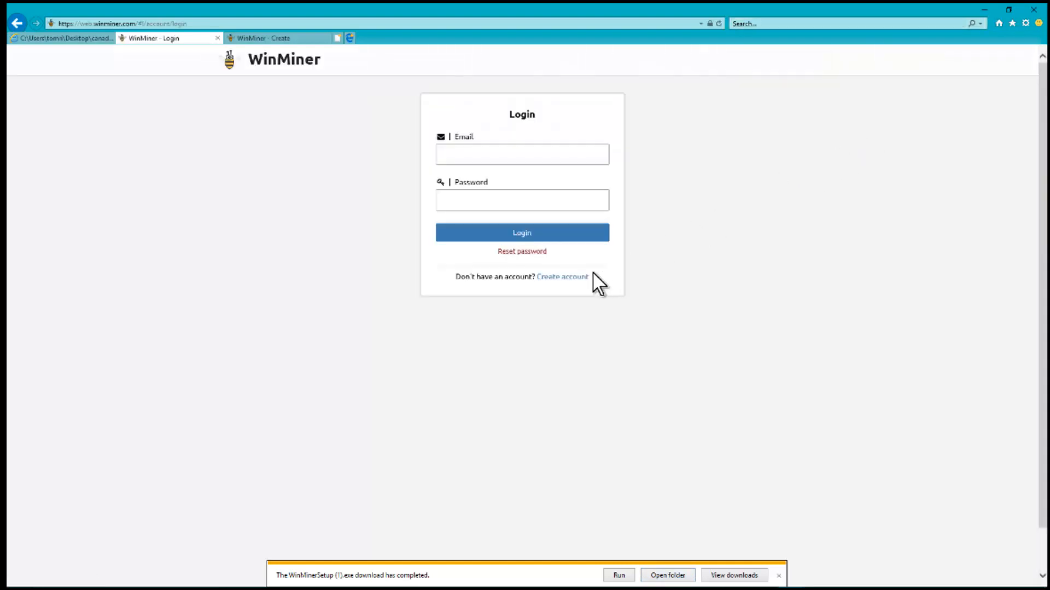
mouse_move(588, 294)
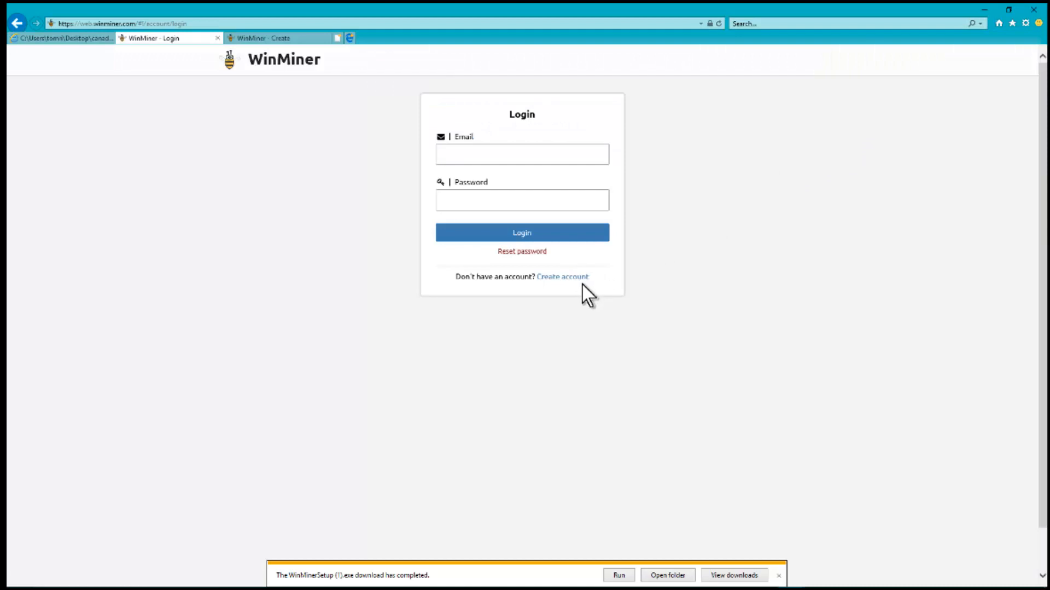
left_click(562, 276)
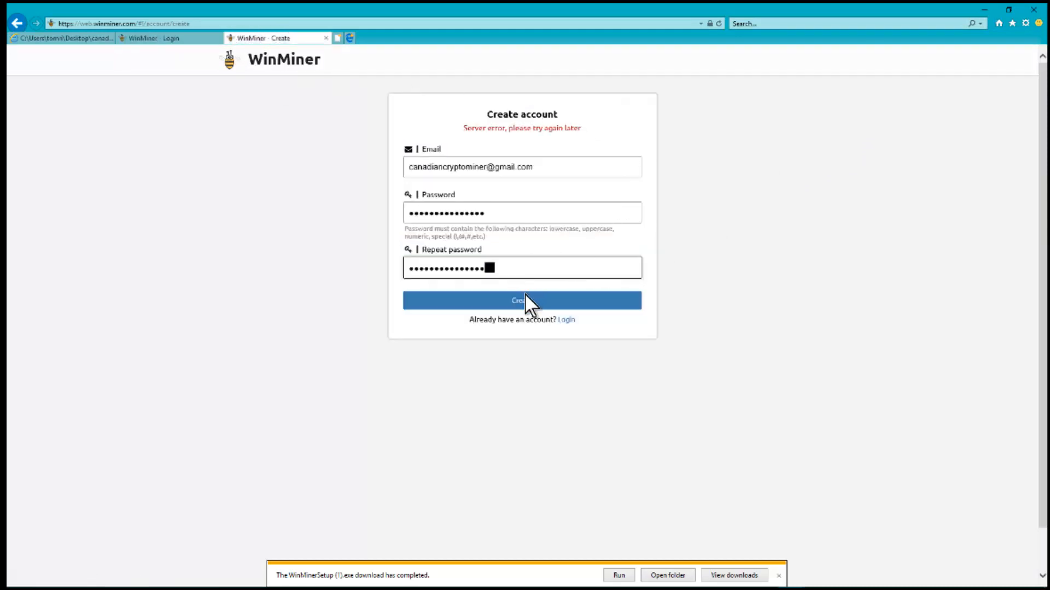
left_click(522, 300)
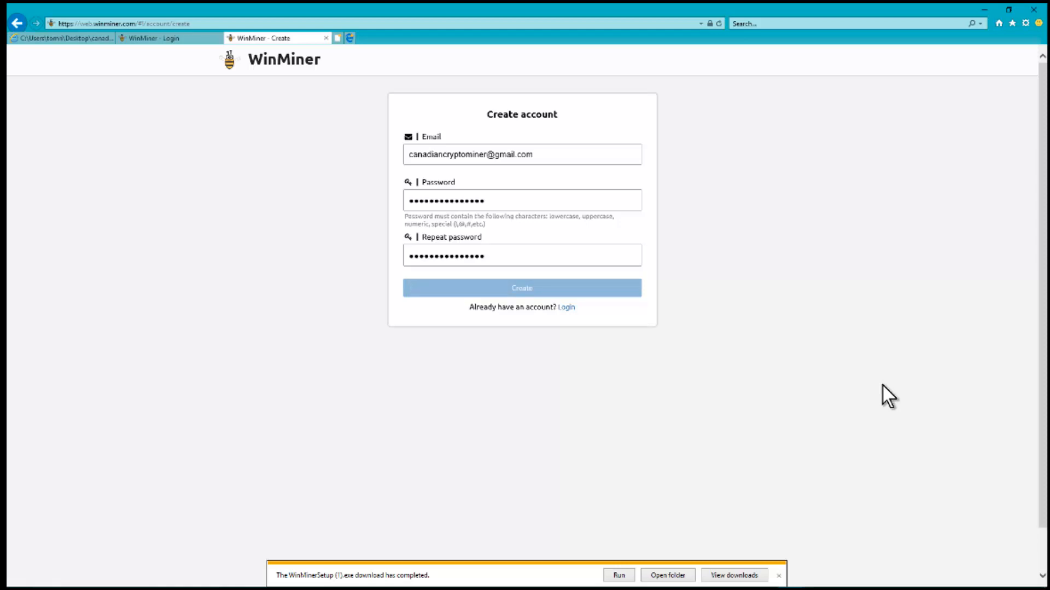
left_click(521, 288)
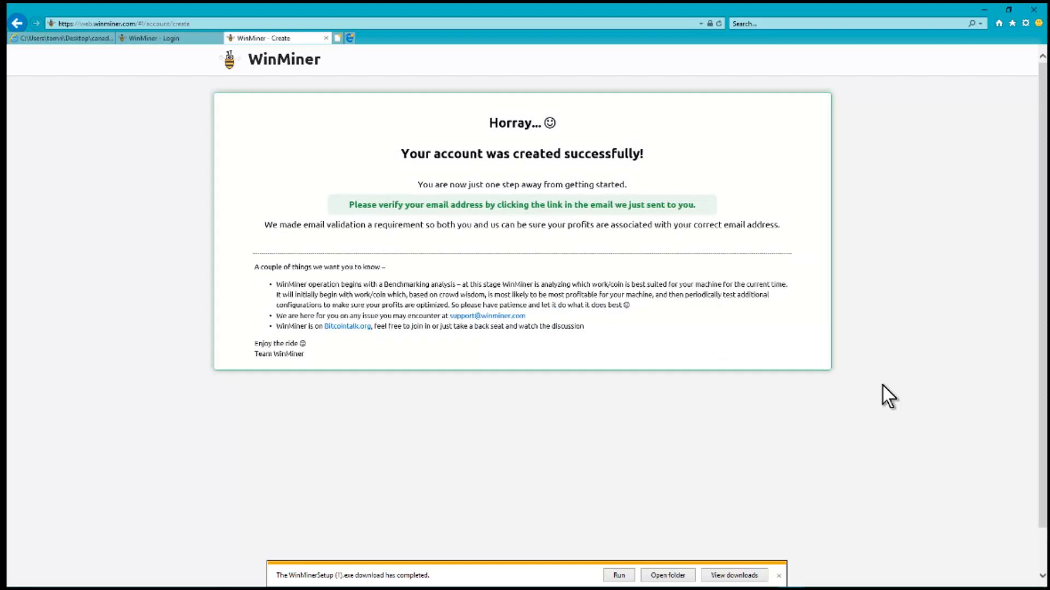
mouse_move(719, 107)
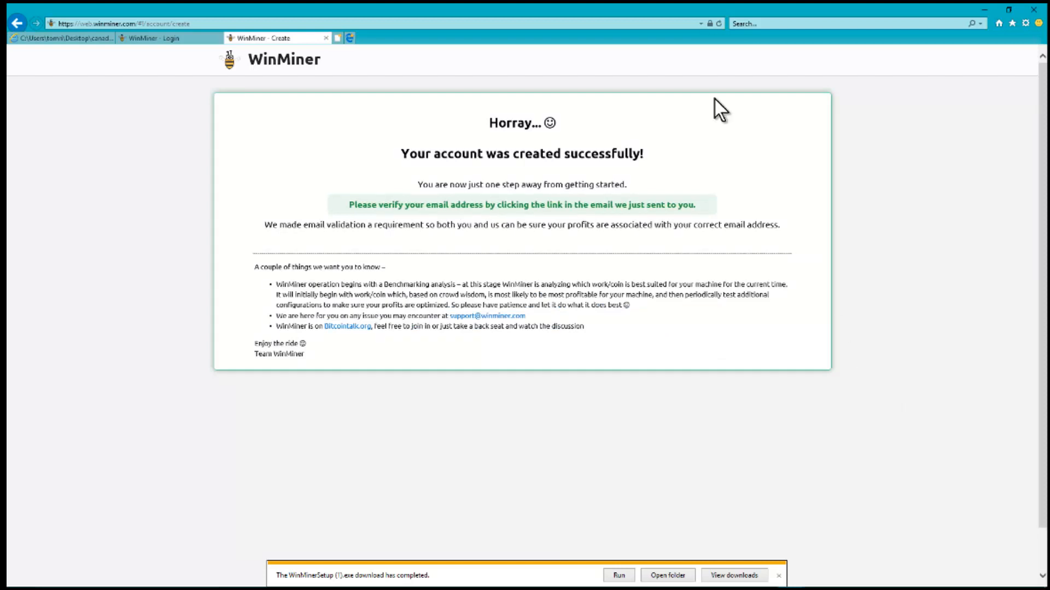
mouse_move(338, 38)
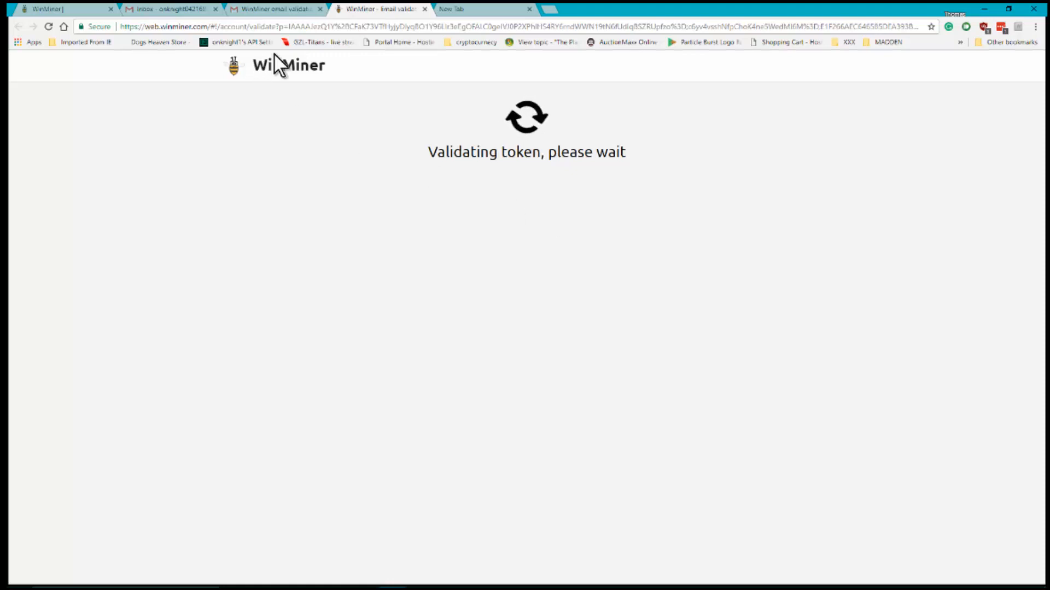
mouse_move(360, 47)
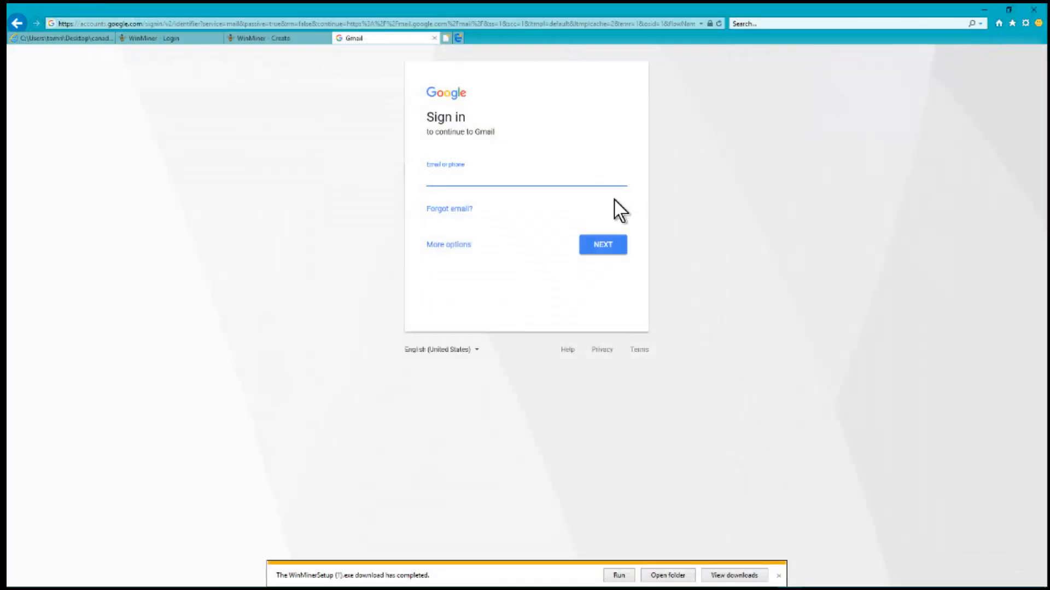
Close the WinMiner Login tab to reveal the $0.01 balance and profit chart.
left_click(164, 37)
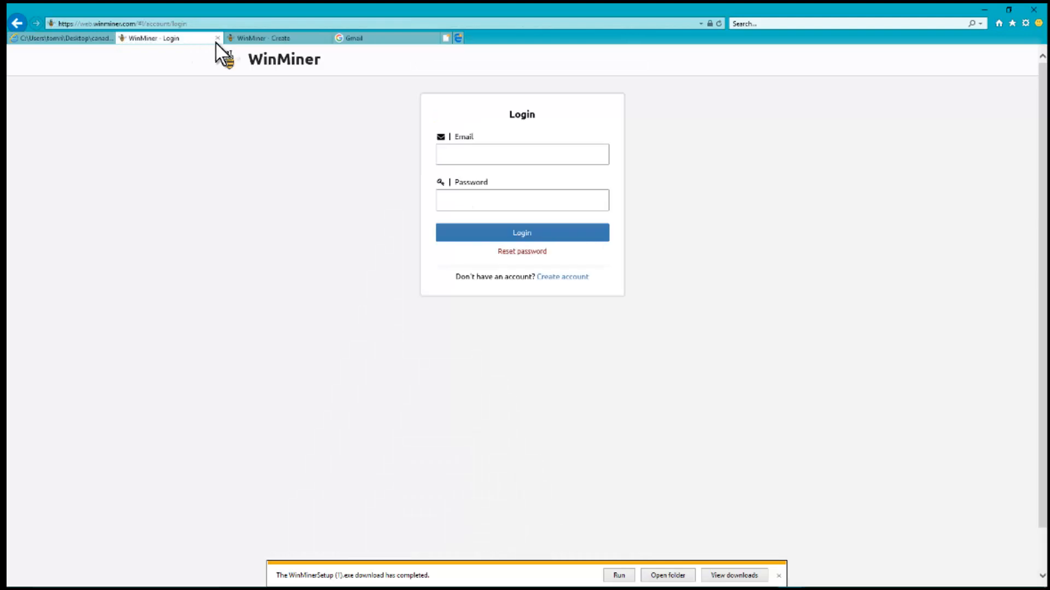
left_click(522, 155)
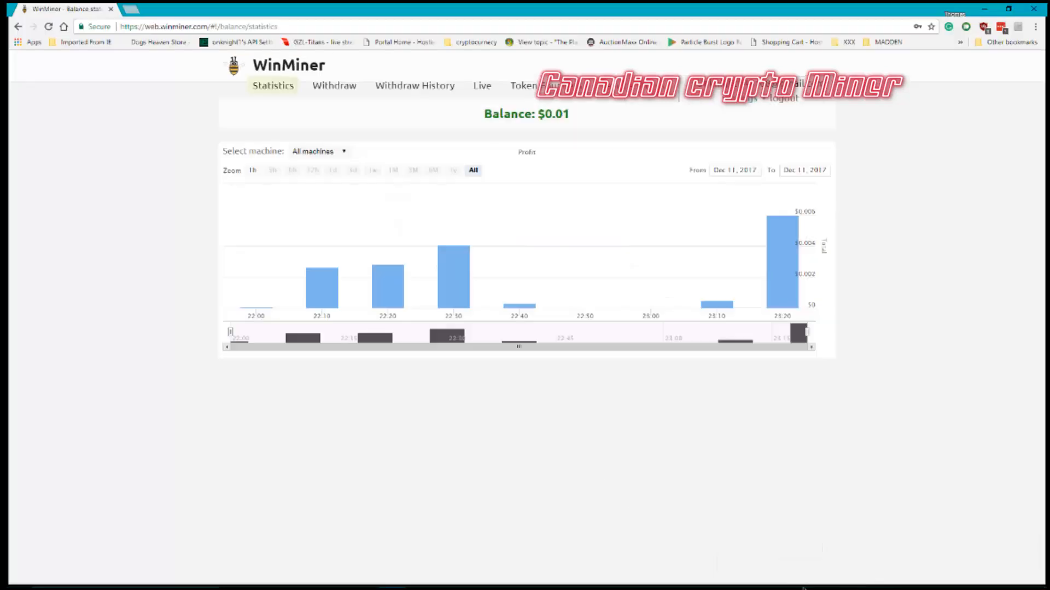
Return to the desktop via the File Explorer taskbar icon.
left_click(821, 576)
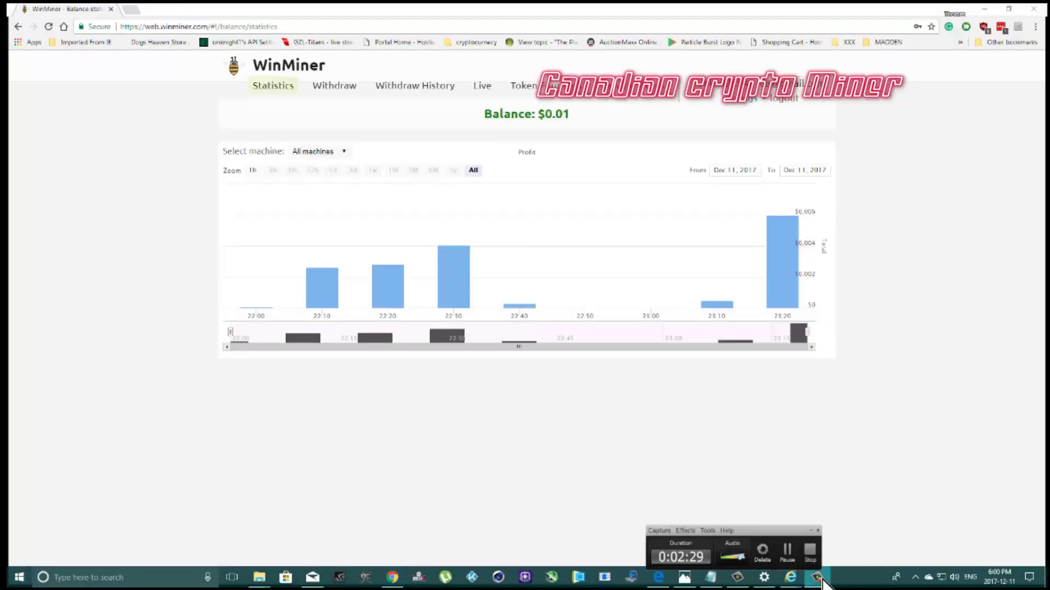
mouse_move(935, 447)
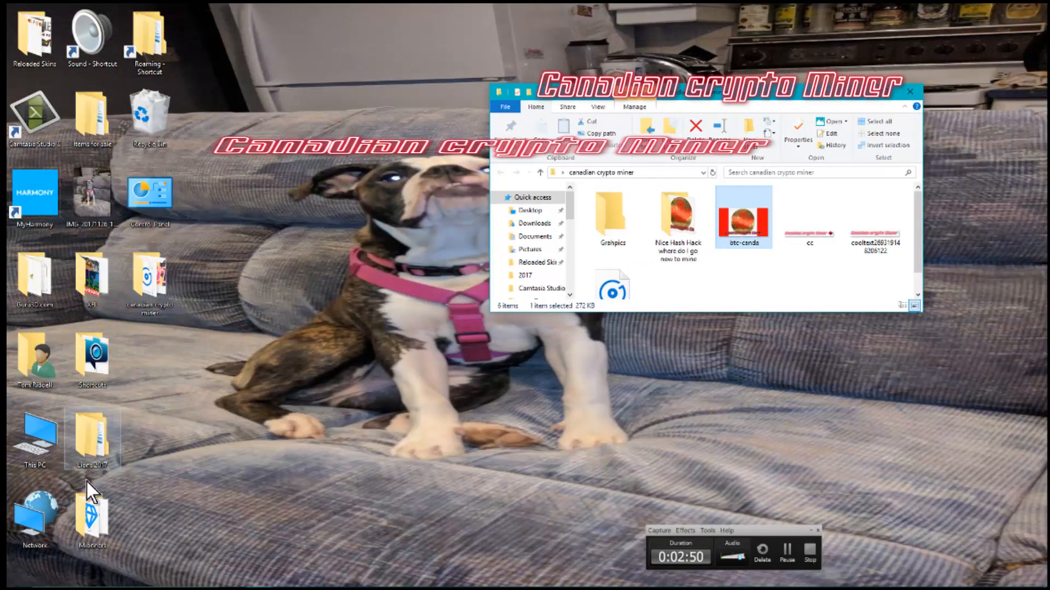
Open WinMiner from the Miners folder, confirm logout, and sign in with the new email.
double_click(92, 516)
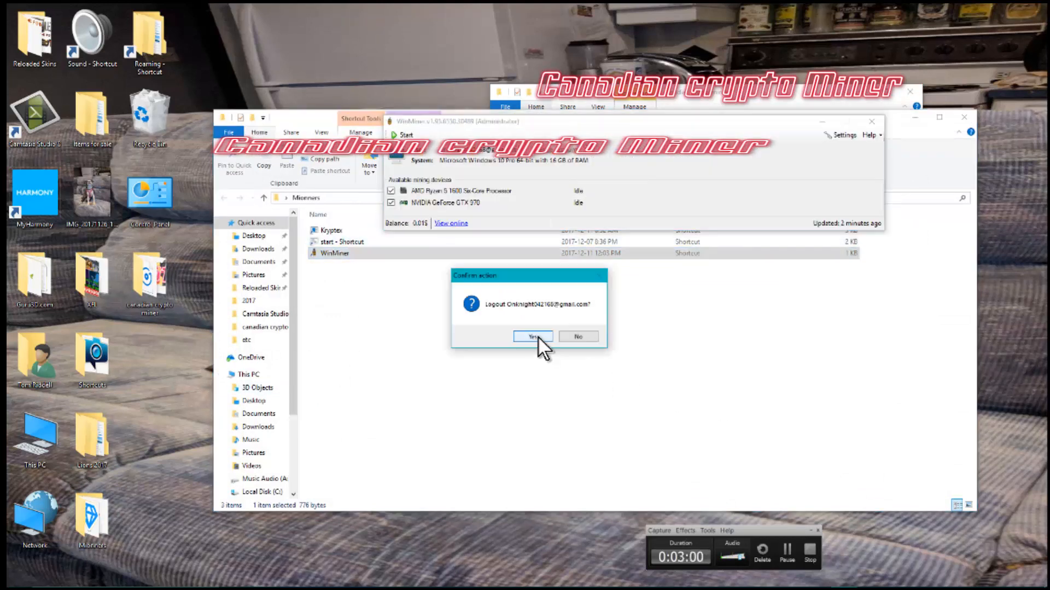
left_click(531, 336)
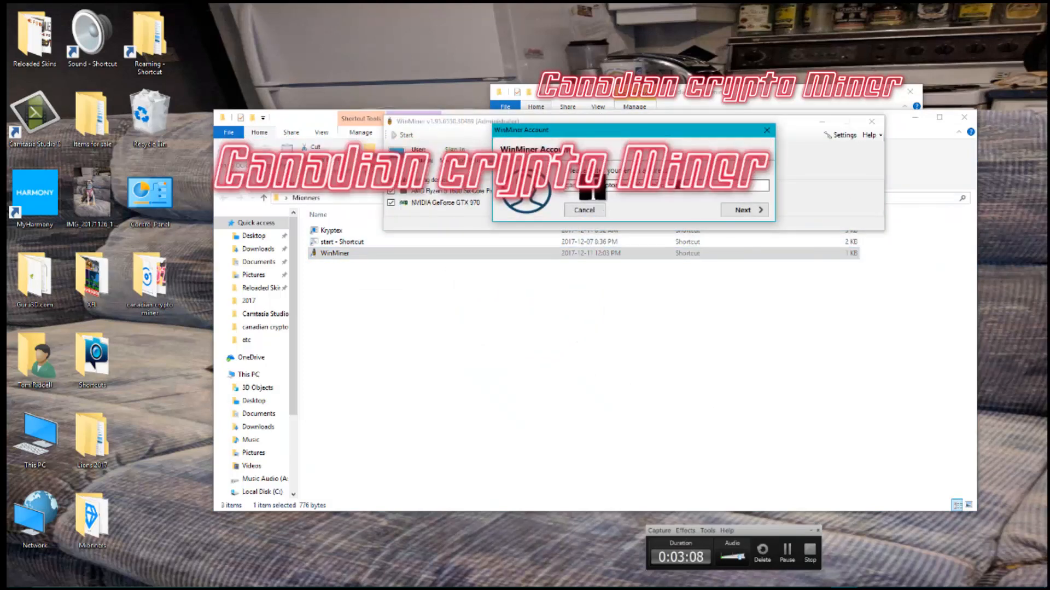
left_click(744, 209)
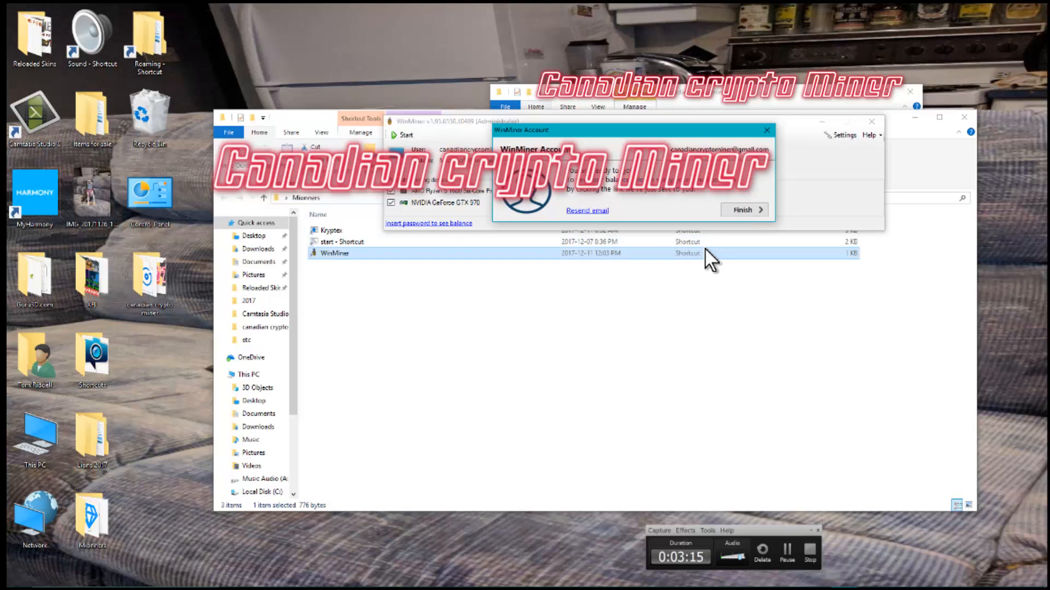
mouse_move(754, 230)
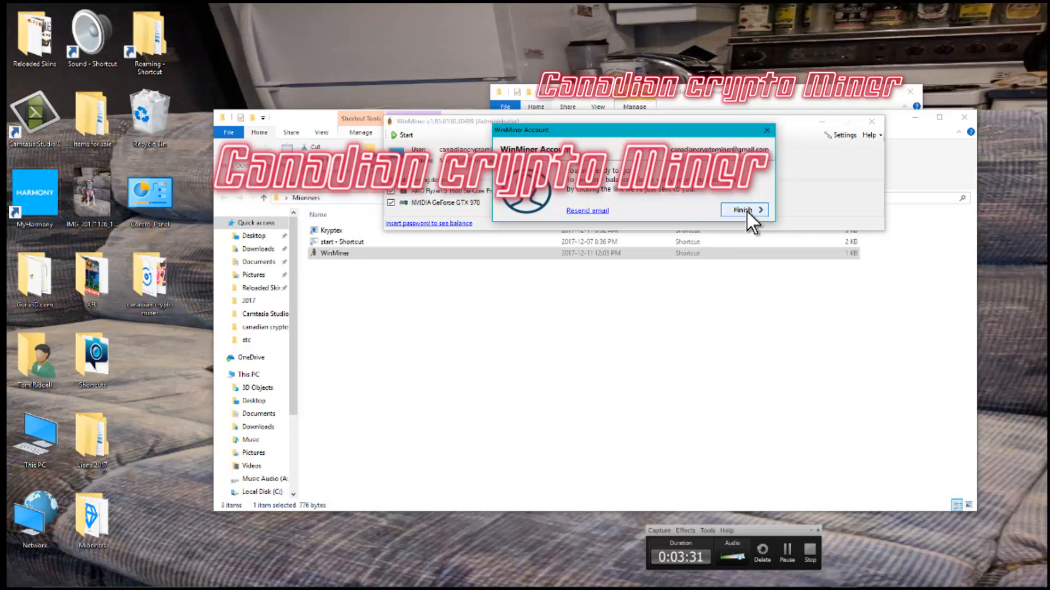
left_click(743, 209)
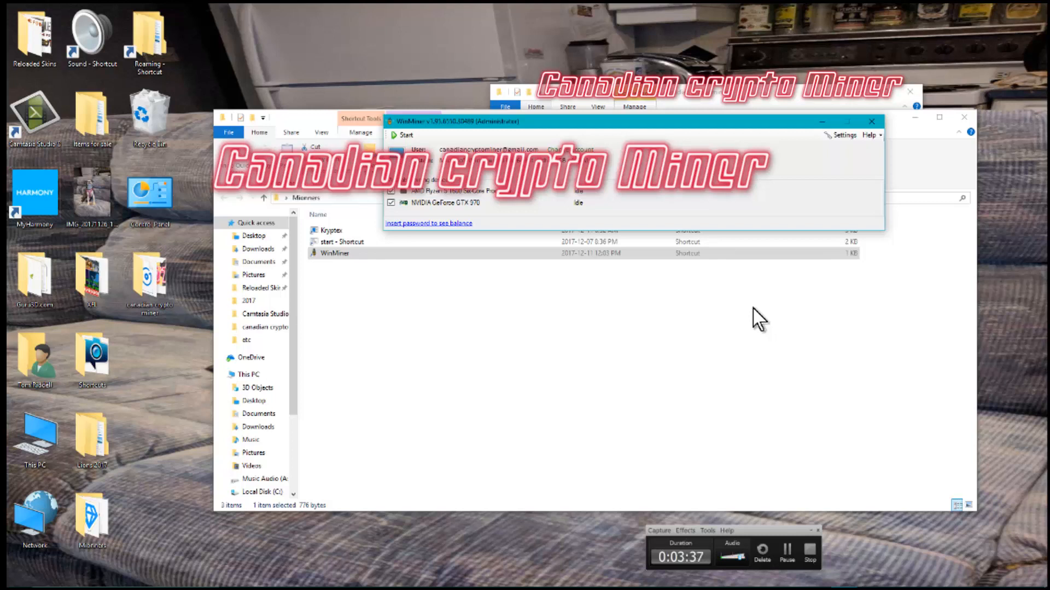
mouse_move(594, 197)
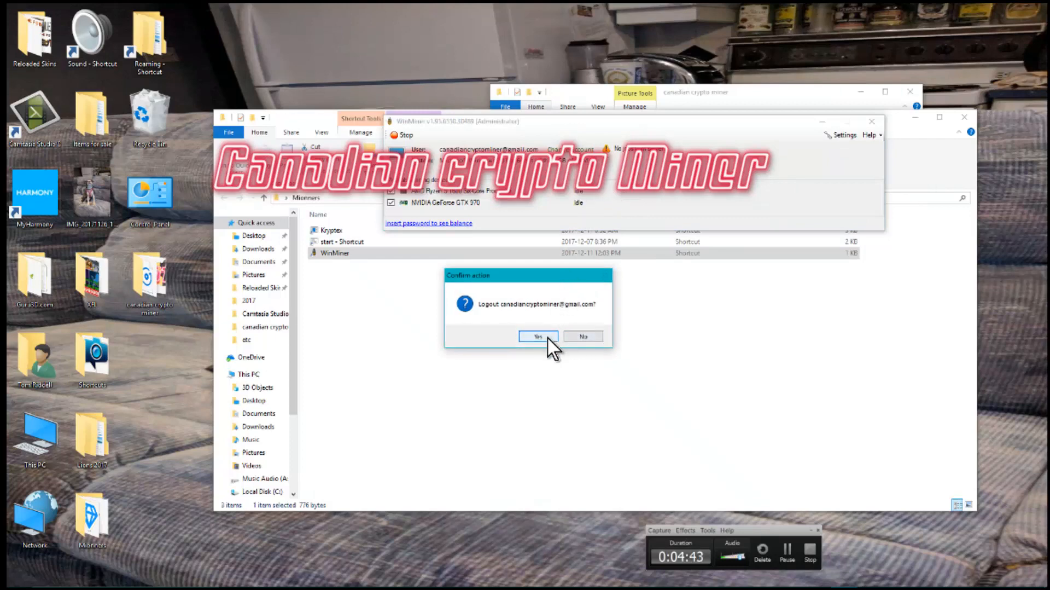
Confirm logout, enter a different account's email, and close the Miners folder window.
left_click(538, 336)
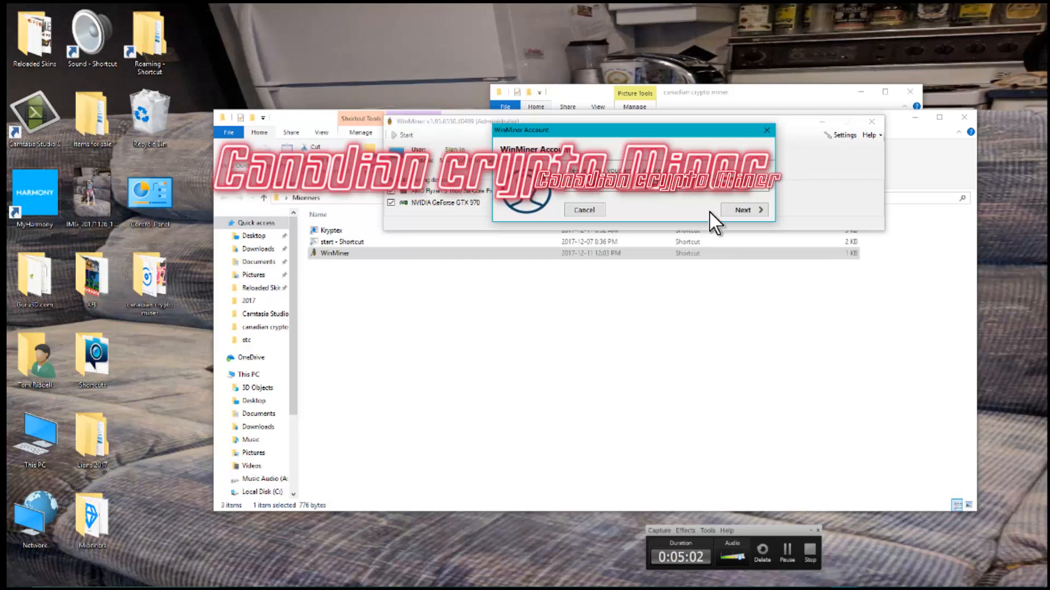
left_click(743, 209)
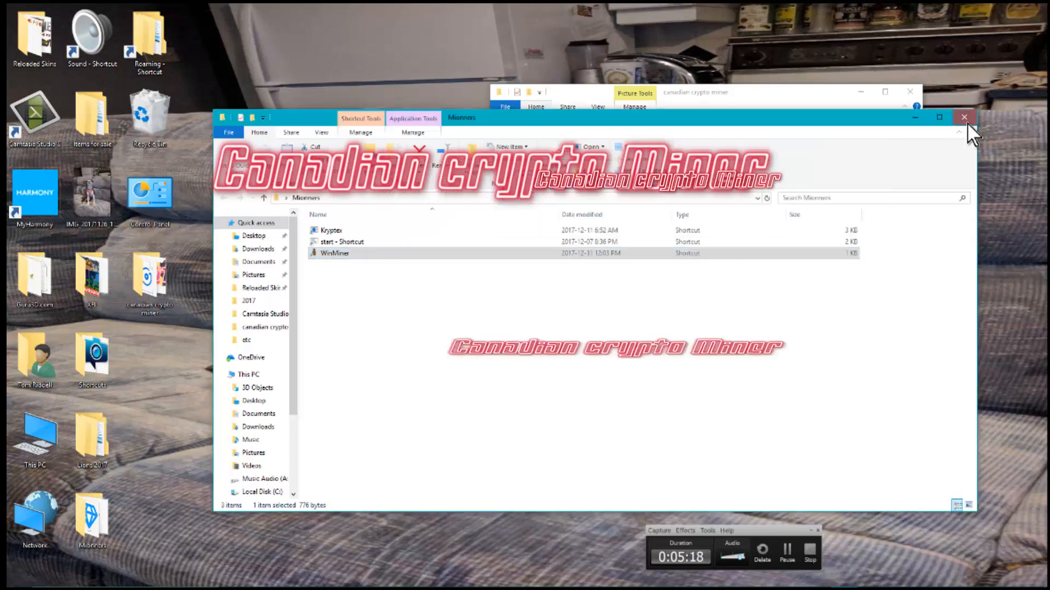
double_click(335, 253)
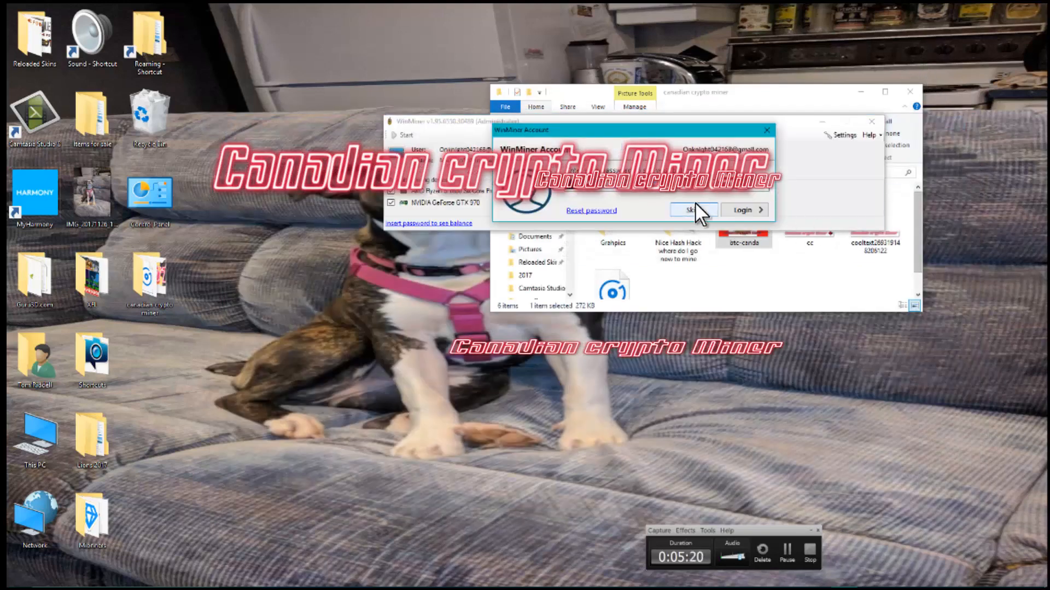
Skip the password in the WinMiner Account dialog.
left_click(693, 209)
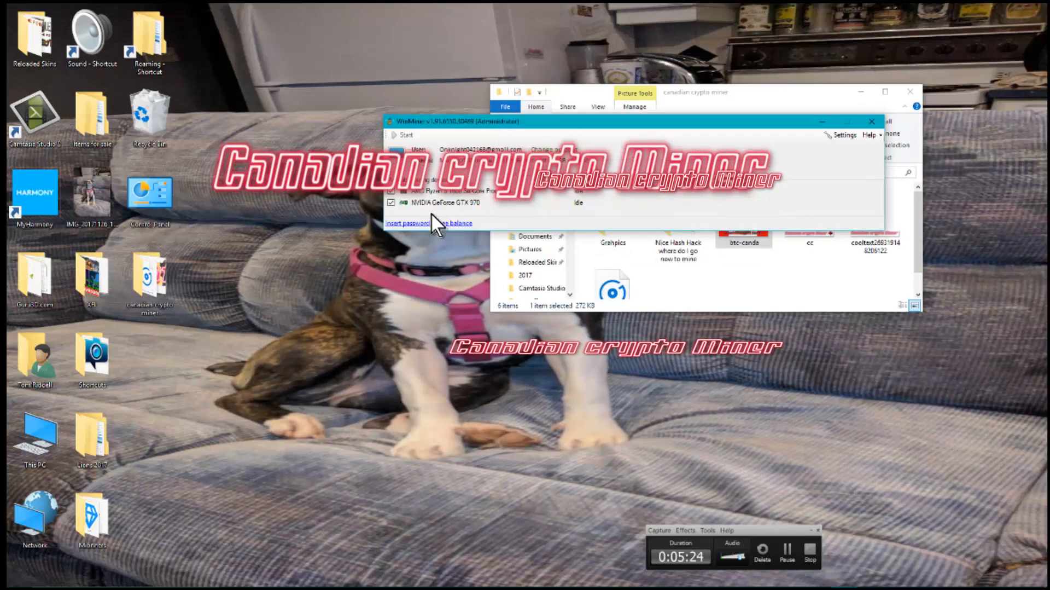
mouse_move(505, 211)
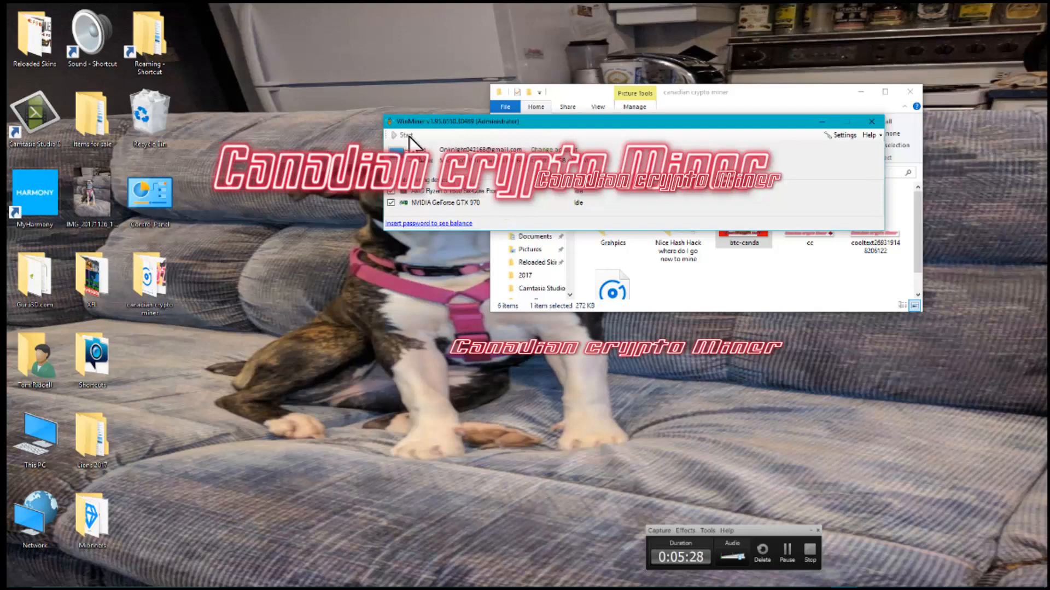
mouse_move(609, 131)
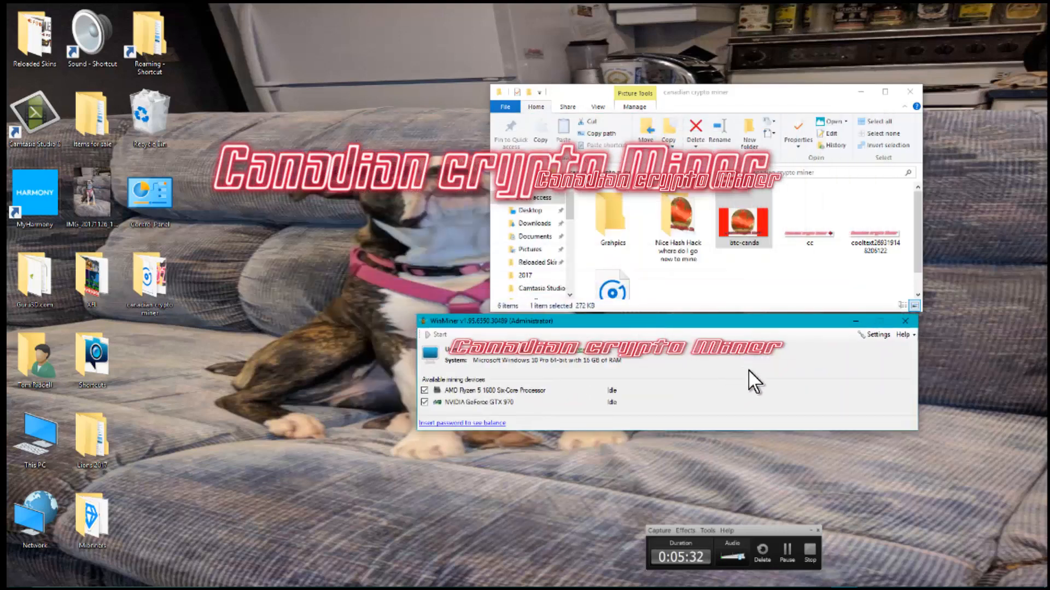
mouse_move(609, 372)
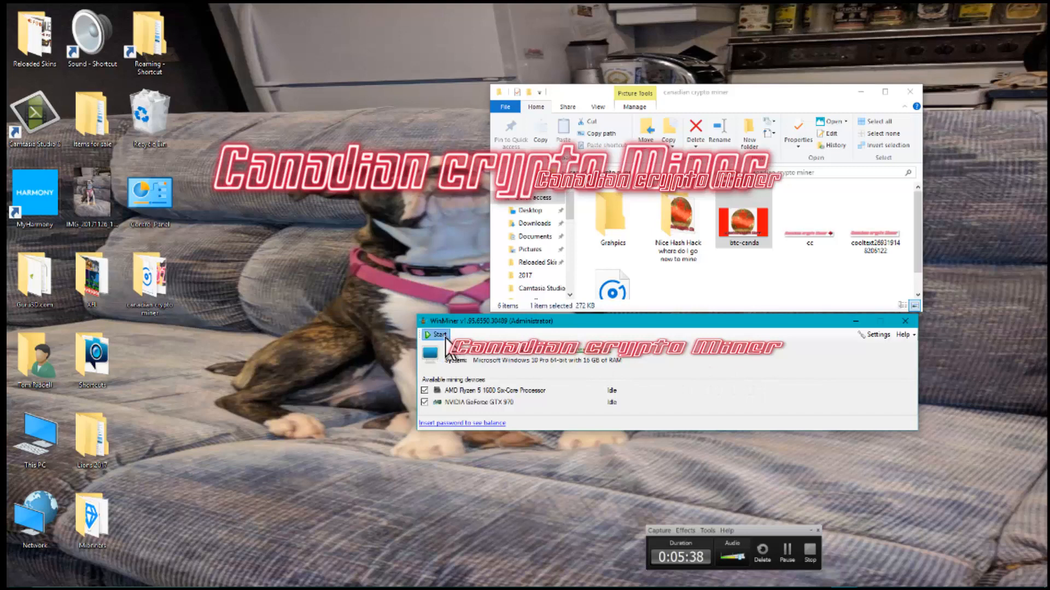
Start mining: Ryzen CPU on SUMO, GTX 970 GPU on ZEN.
left_click(436, 334)
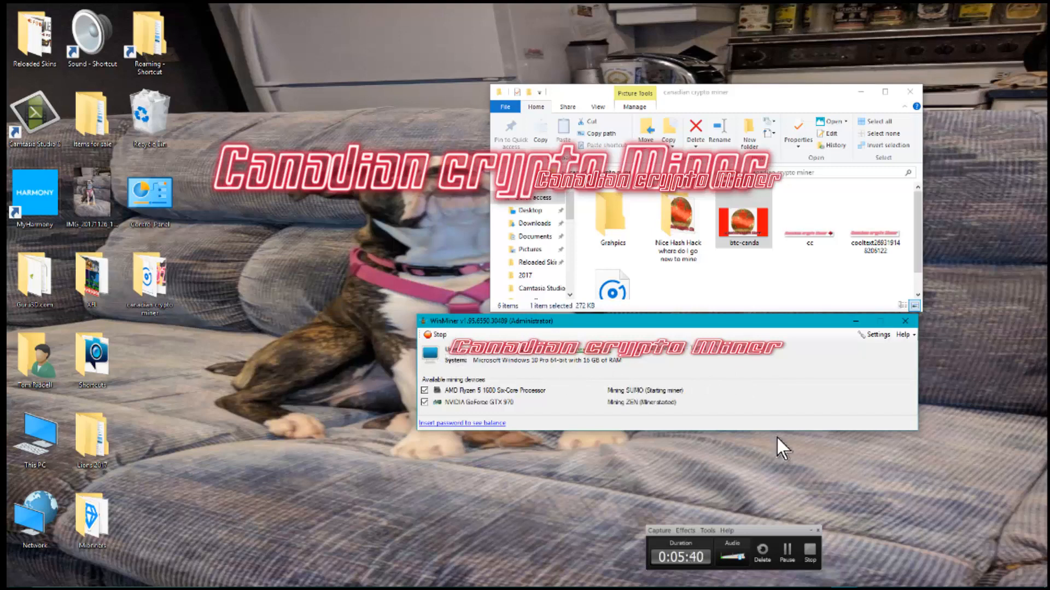